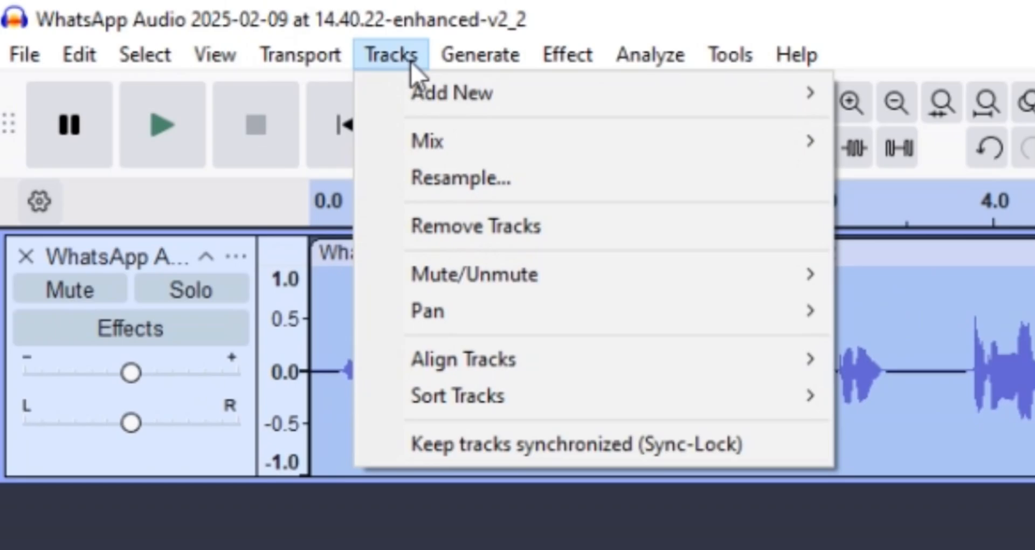
Open the Resample dialog and list the new sample rate options (8000–384000 Hz)
{"action": "left_click", "coordinate": [459, 177]}
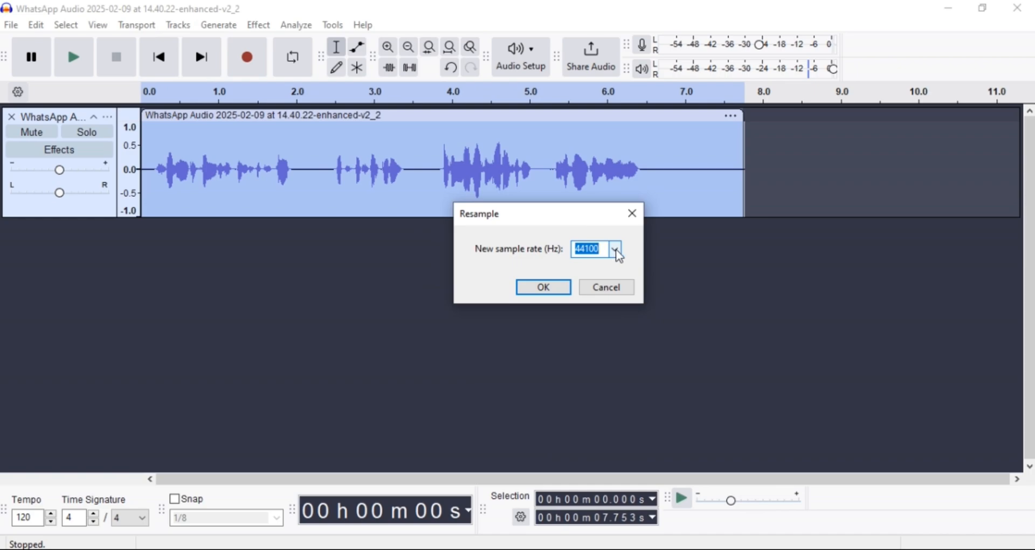
{"action": "left_click", "coordinate": [616, 249]}
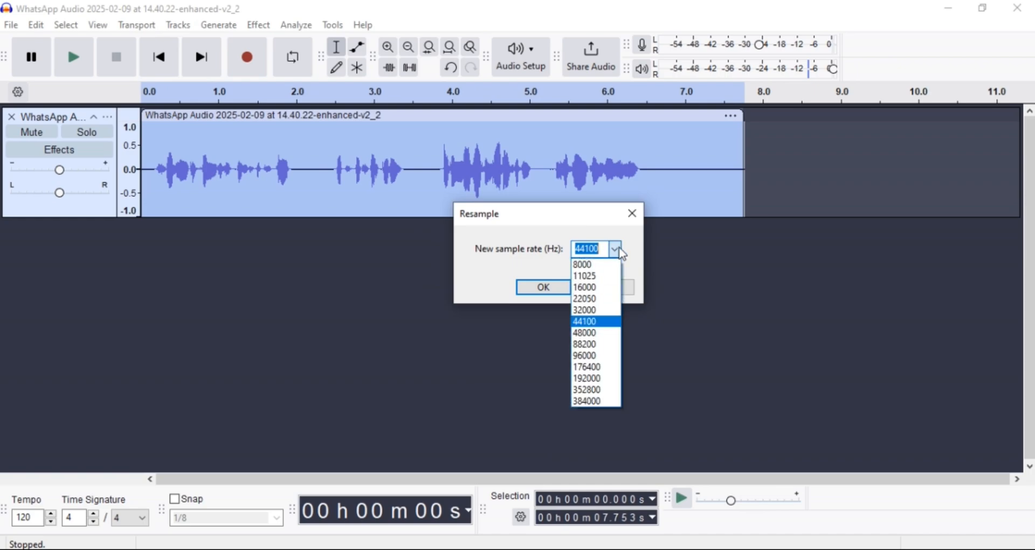
{"action": "mouse_move", "coordinate": [622, 252]}
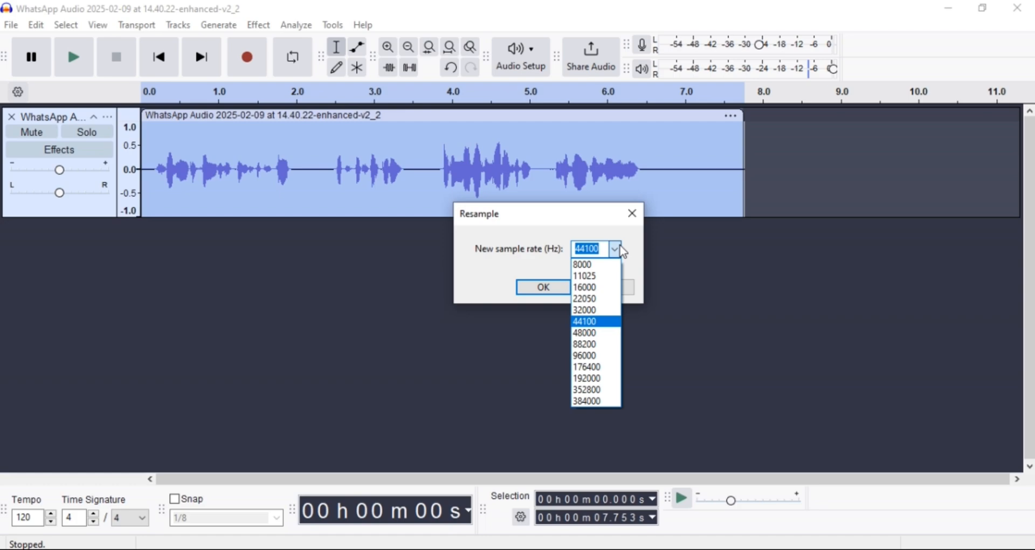
{"action": "mouse_move", "coordinate": [605, 259]}
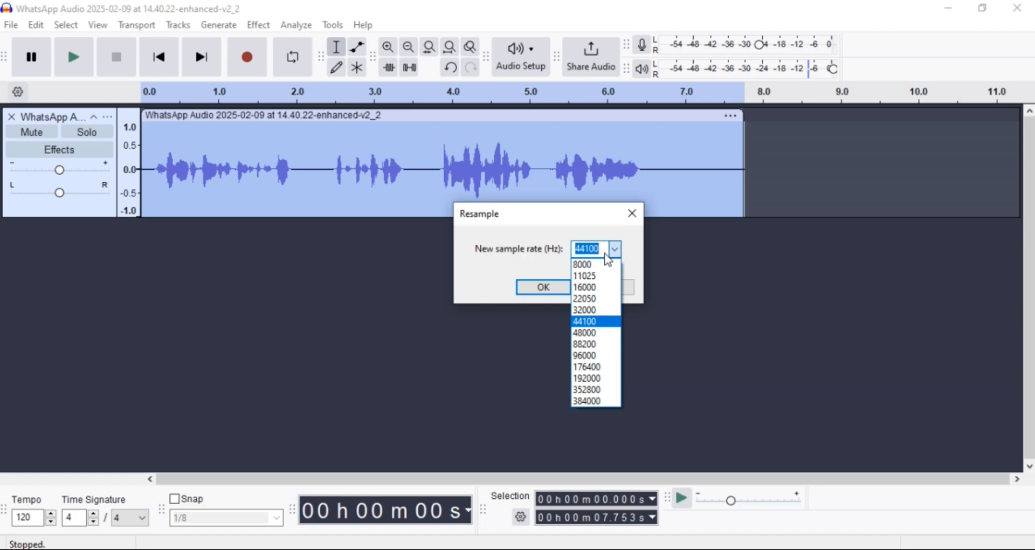